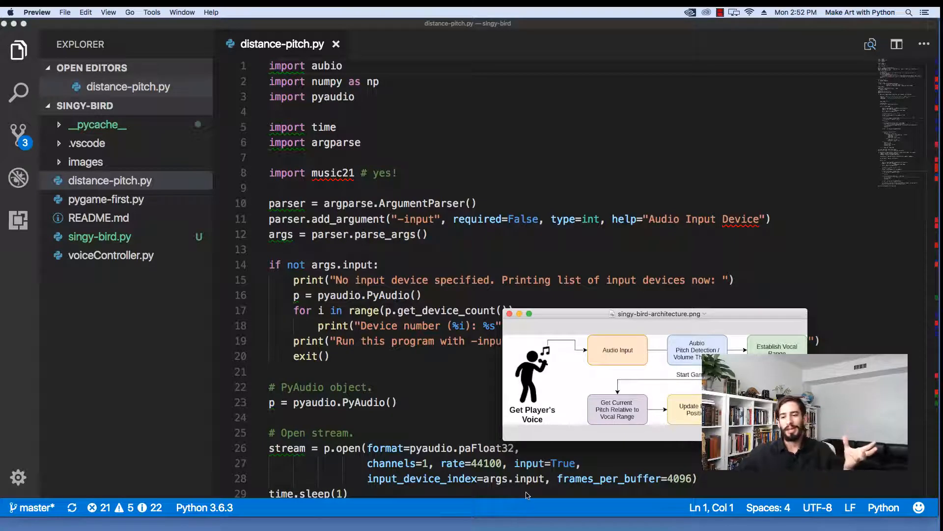
mouse_move(658, 321)
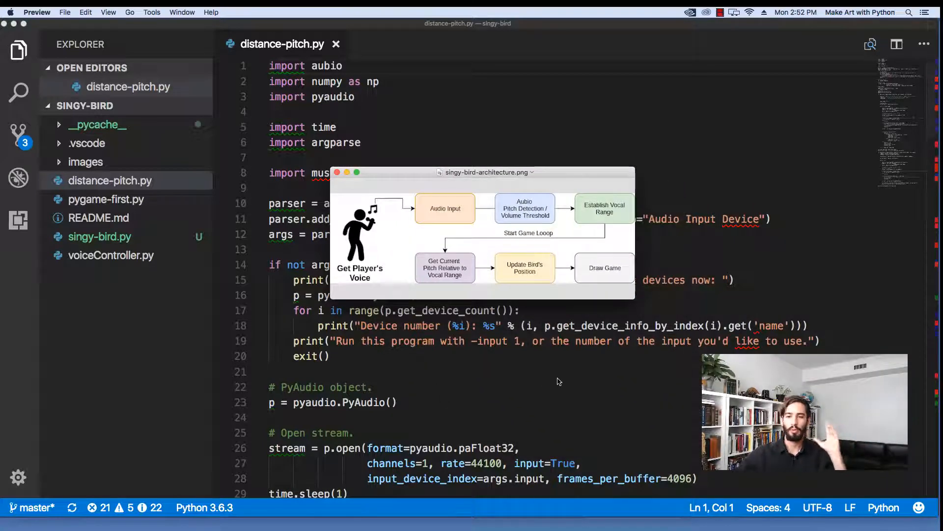
mouse_move(559, 365)
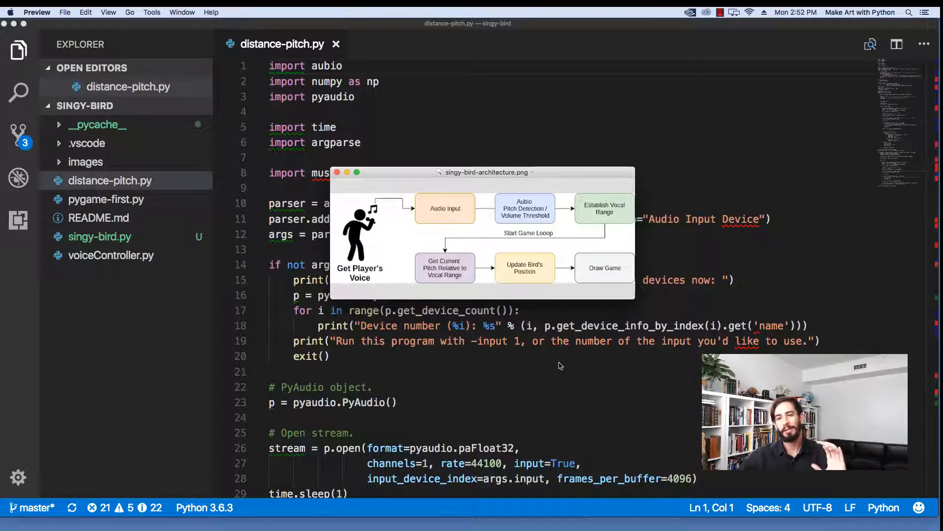
mouse_move(540, 396)
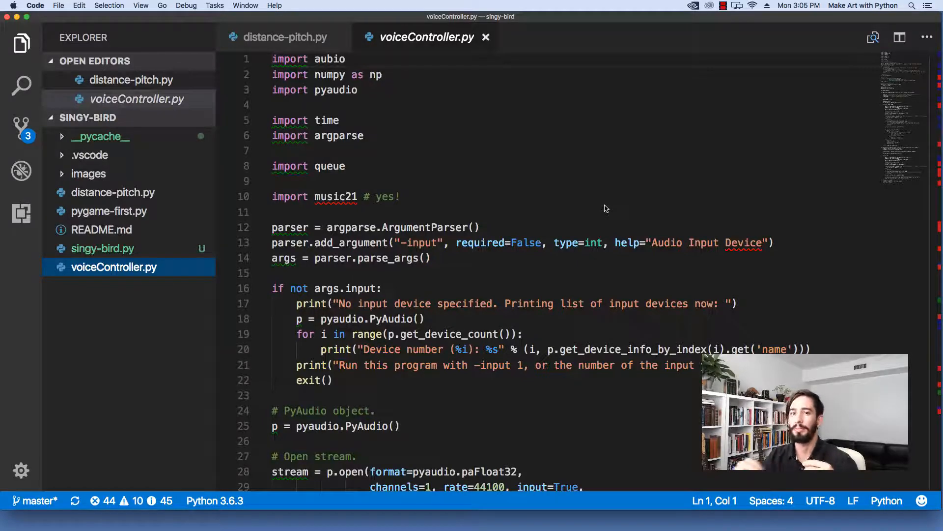
left_click(283, 37)
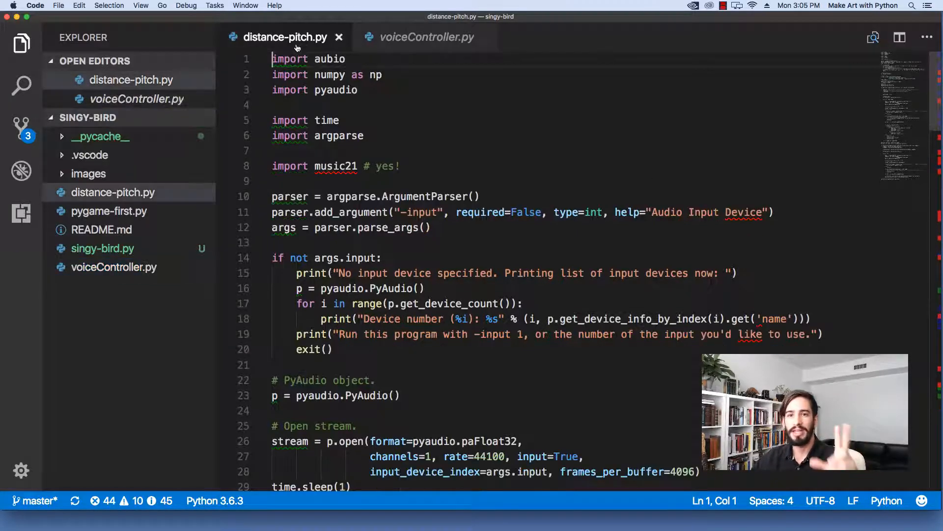
mouse_move(348, 111)
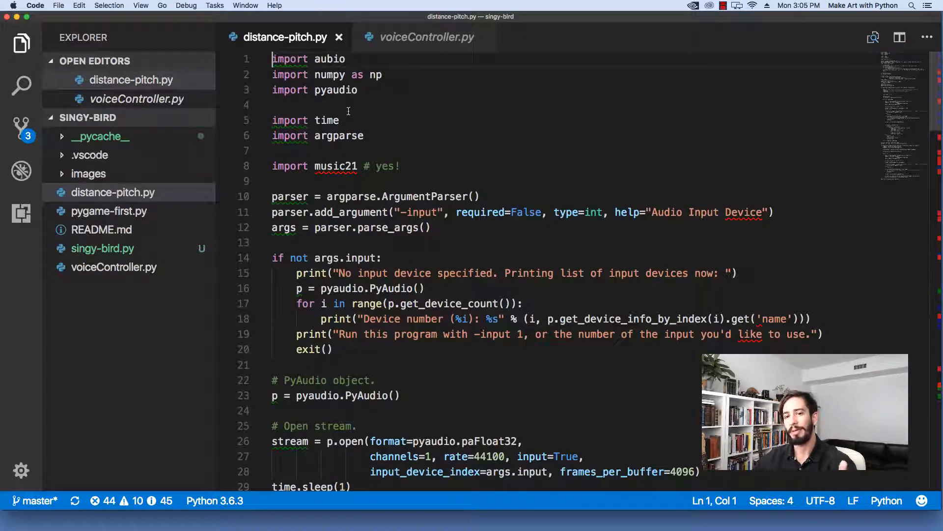
mouse_move(417, 196)
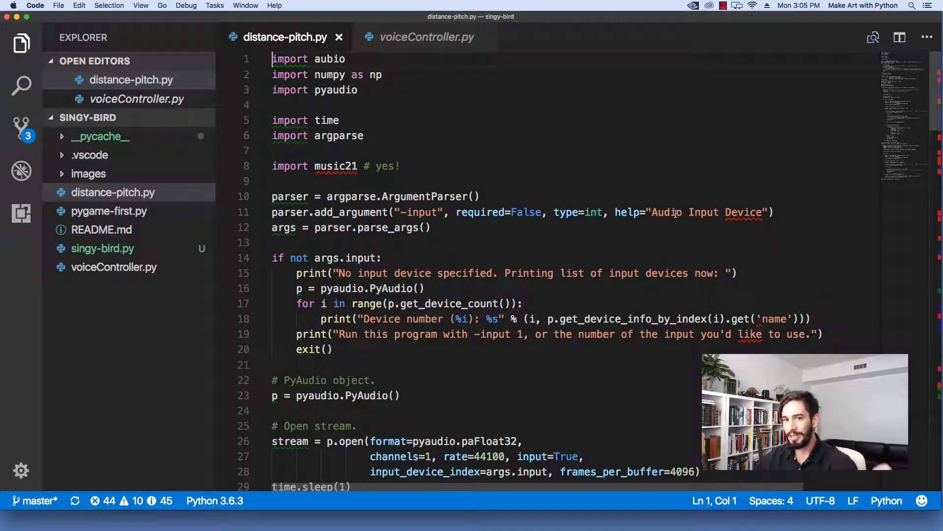
left_click(401, 166)
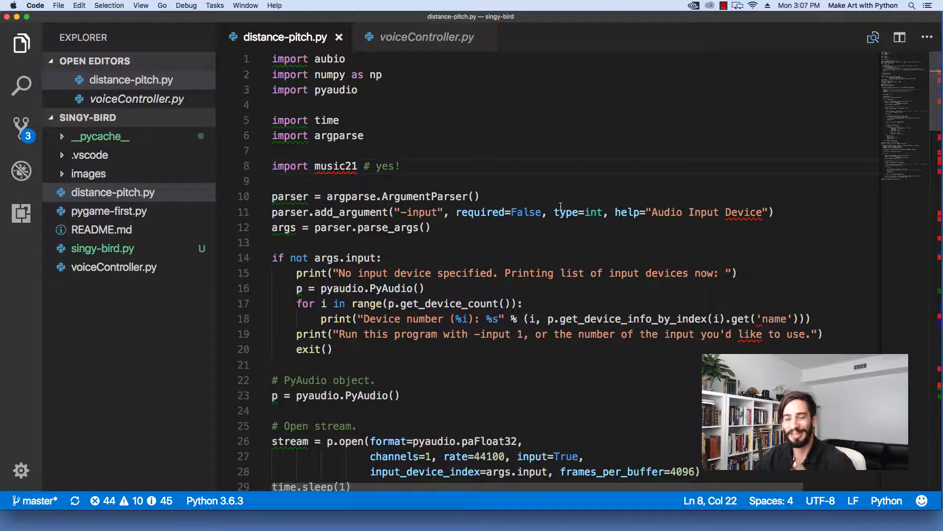
mouse_move(758, 255)
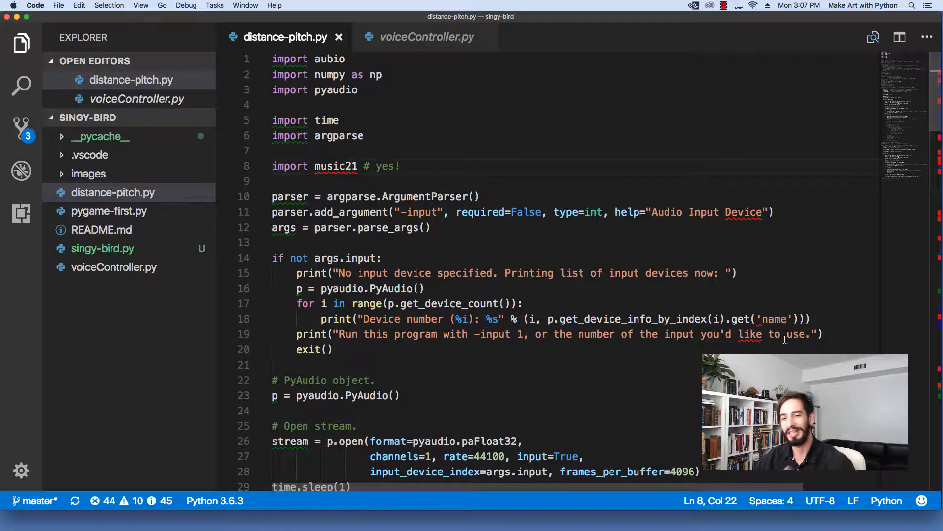
left_click(328, 349)
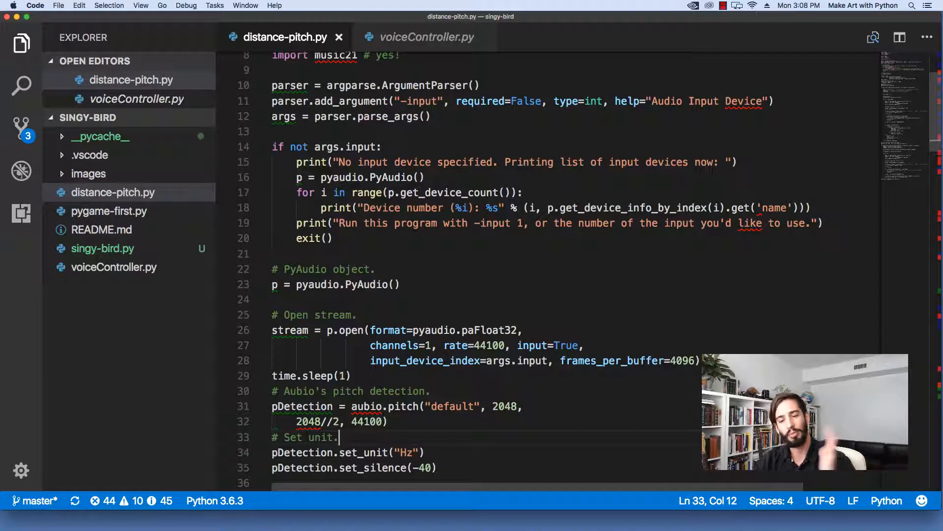
Step: Indent line 32 so the aubio.pitch continuation aligns under its opening parenthesis
left_click(340, 421)
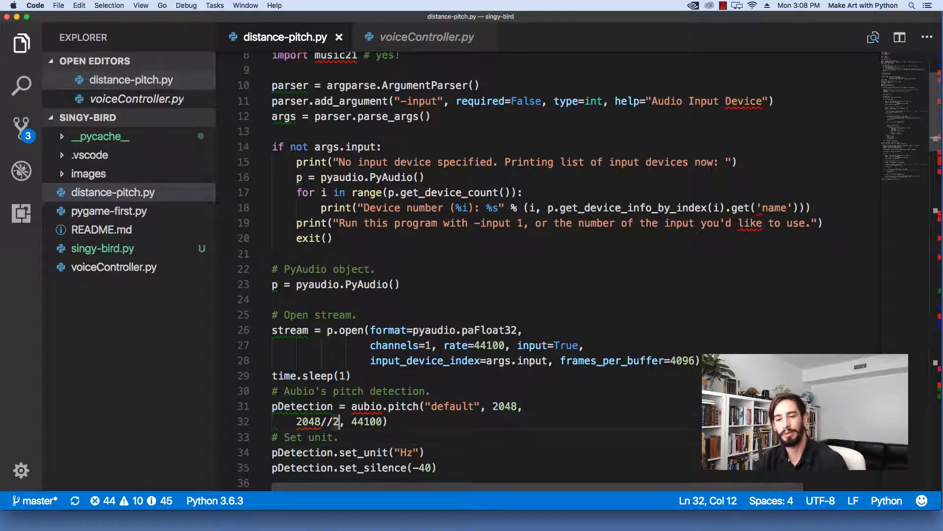
key("Tab")
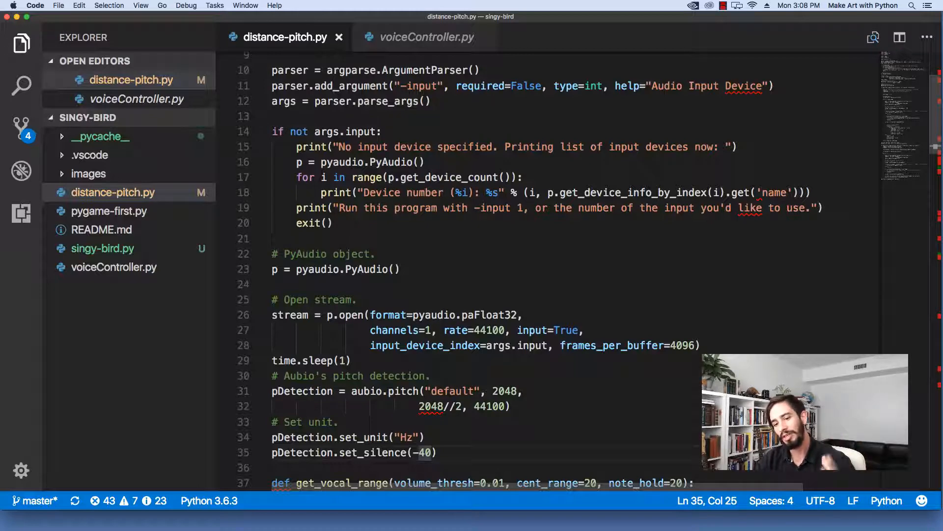
left_click(277, 467)
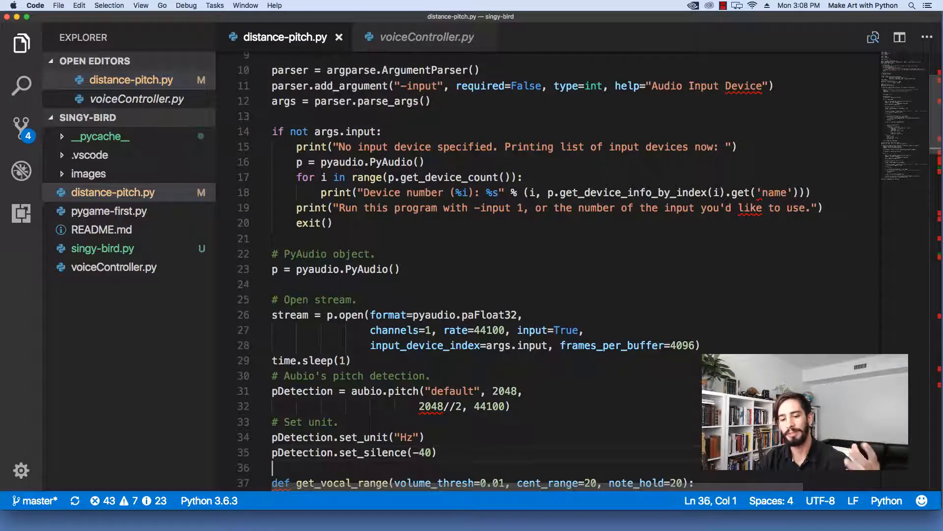
scroll("down", 3)
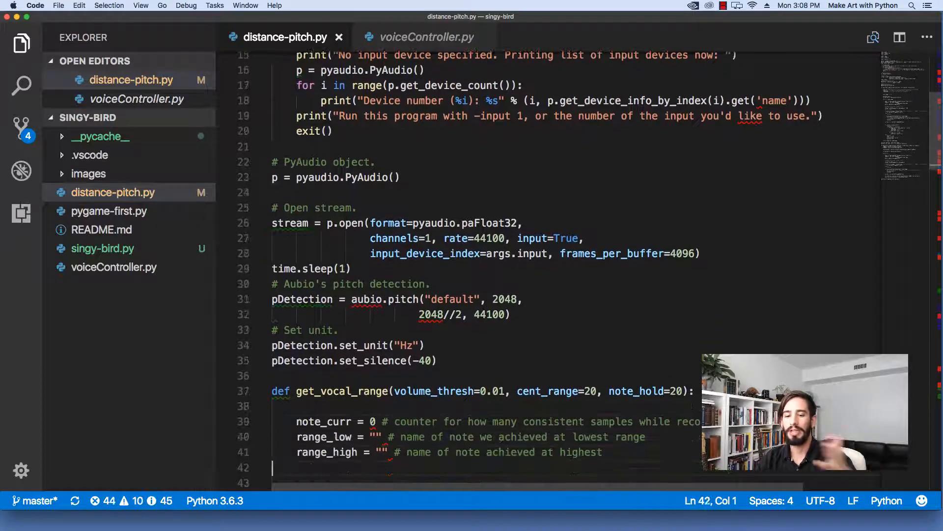
scroll("down", 3)
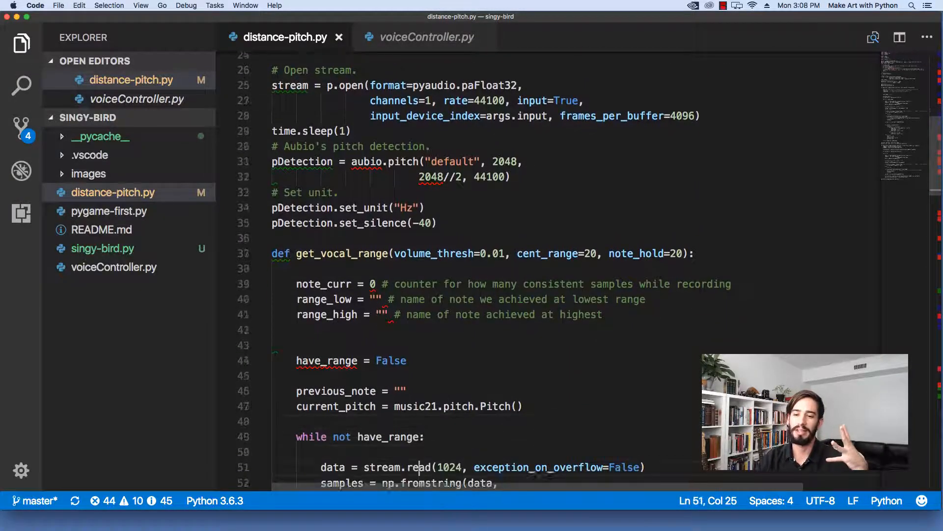
scroll("down", 3)
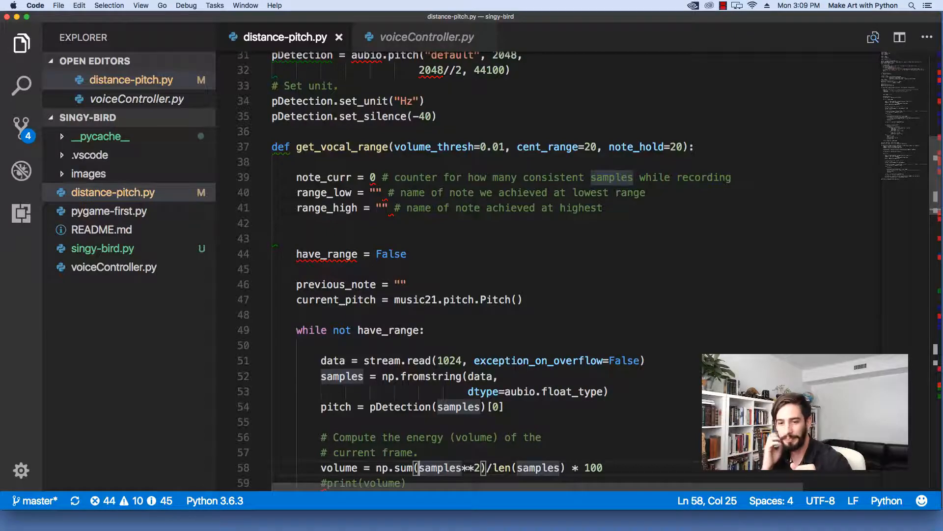
Step: Read through get_vocal_range's note-hold range logic and return in distance-pitch.py
scroll("up", 3)
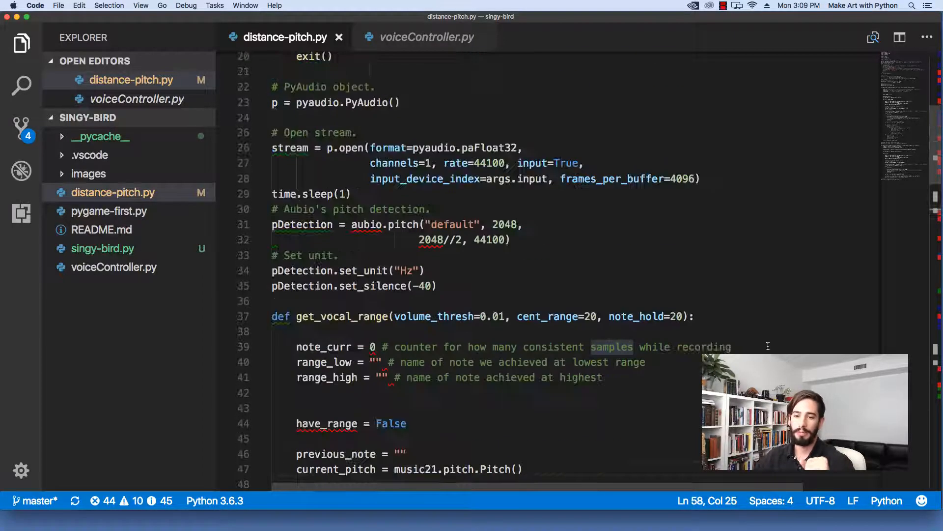
scroll("down", 3)
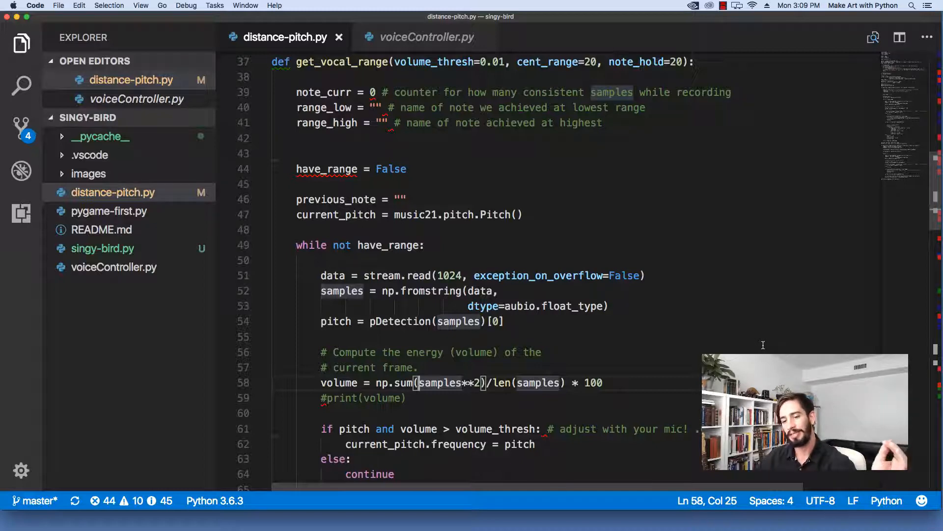
scroll("down", 3)
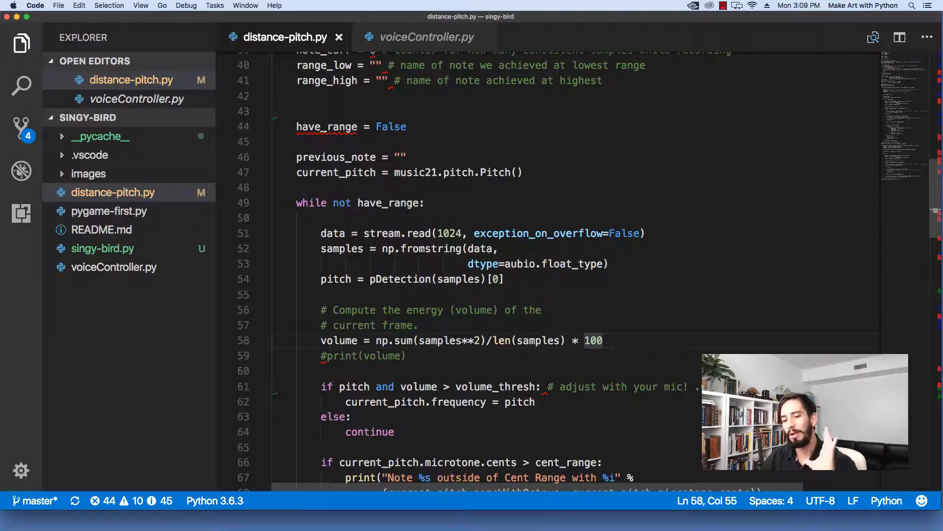
left_click(283, 371)
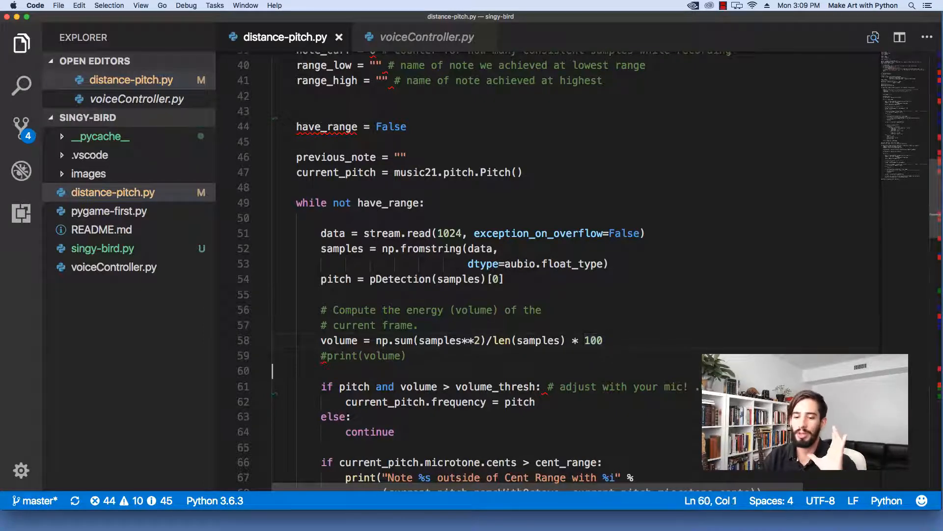
left_click(351, 416)
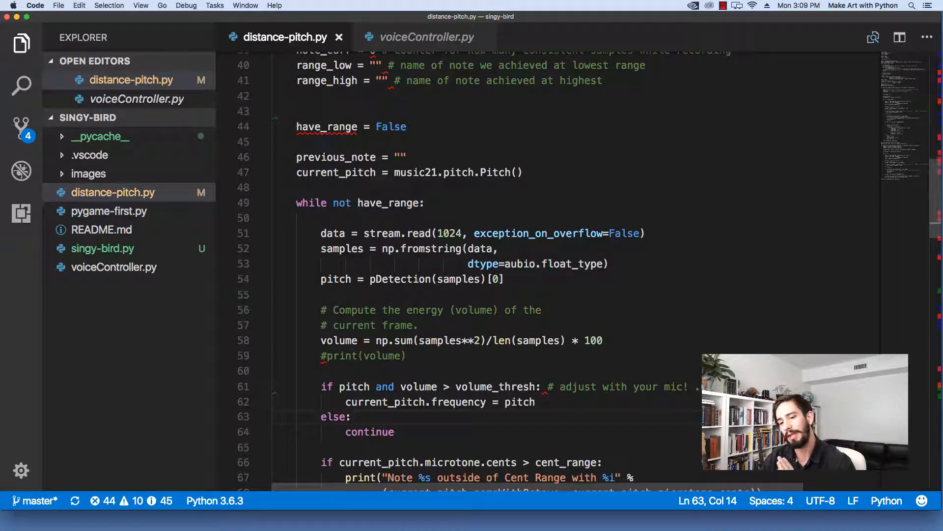
left_click(602, 462)
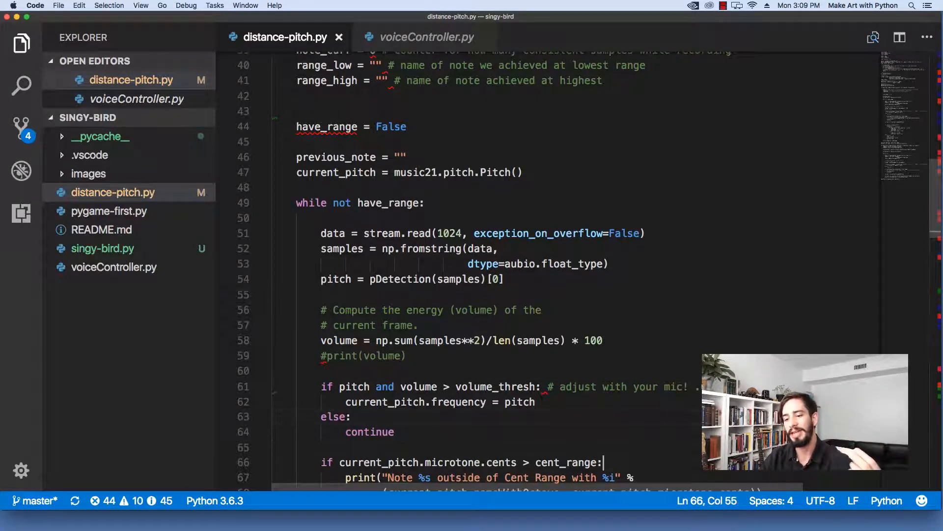
Step: Scroll further down to the position_on_range function definition
scroll("down", 3)
type("continue")
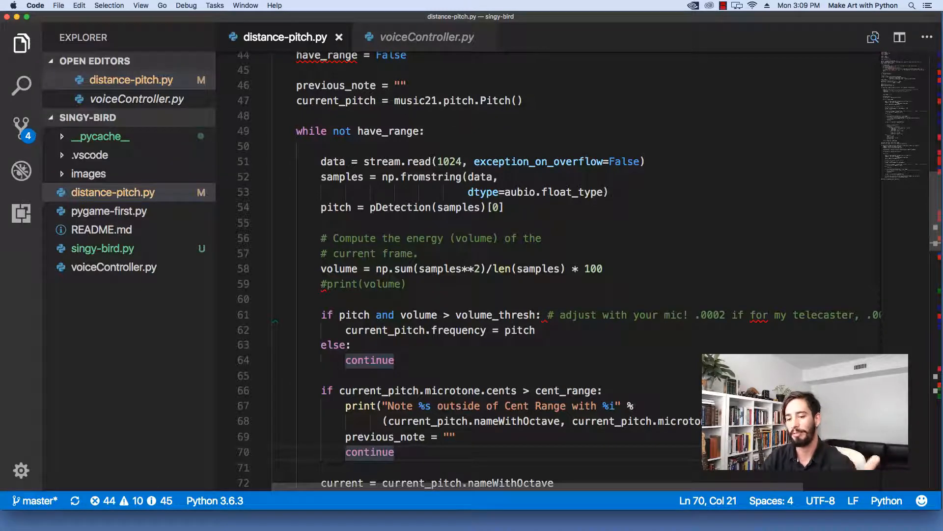
scroll("down", 3)
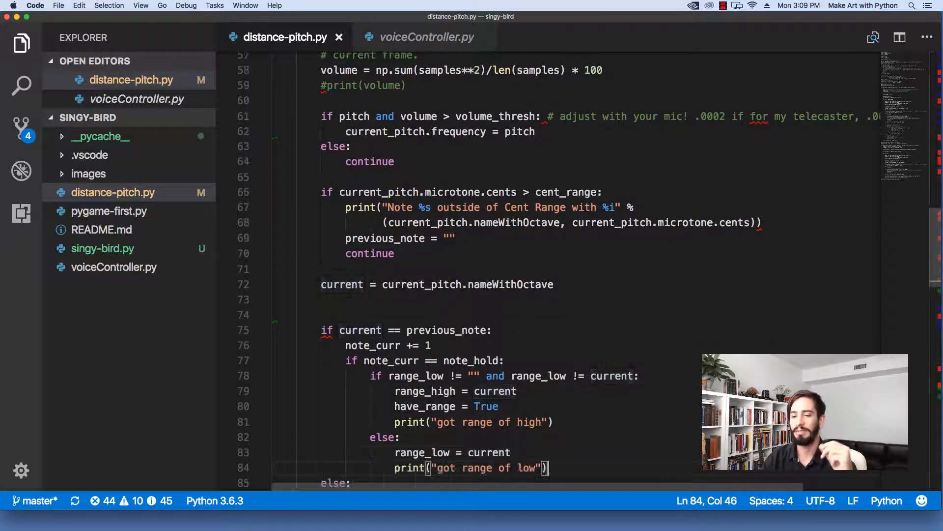
scroll("down", 3)
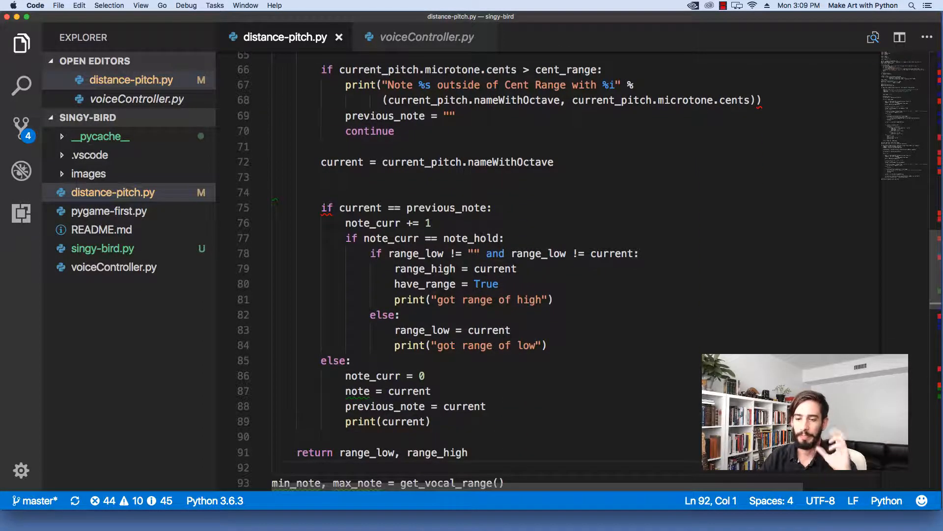
left_click(548, 329)
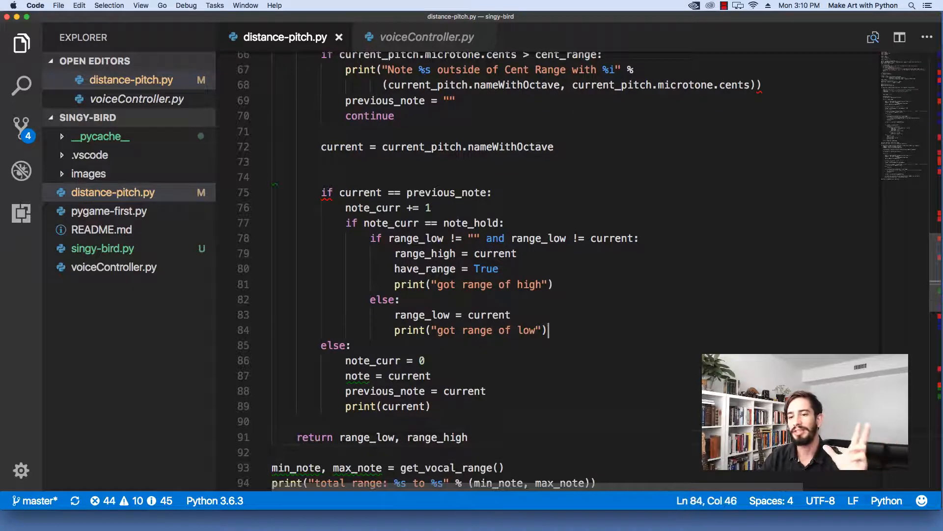
left_click(402, 300)
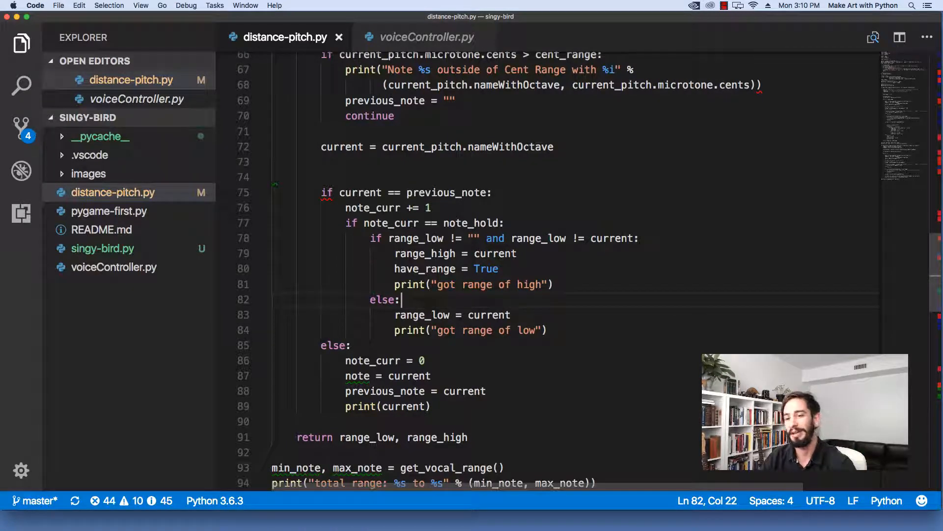
left_click(511, 314)
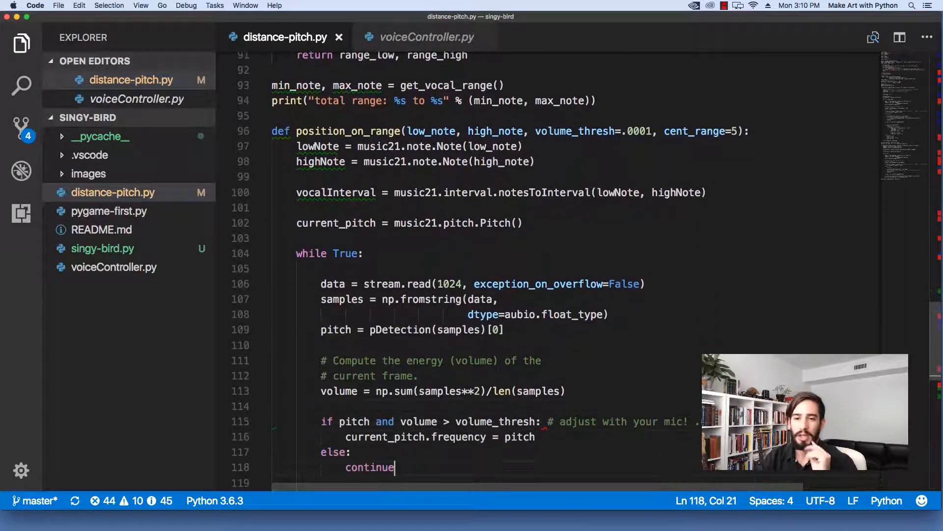
Step: Close the distance-pitch.py tab, leaving voiceController.py showing its imports and argument parsing
scroll("down", 3)
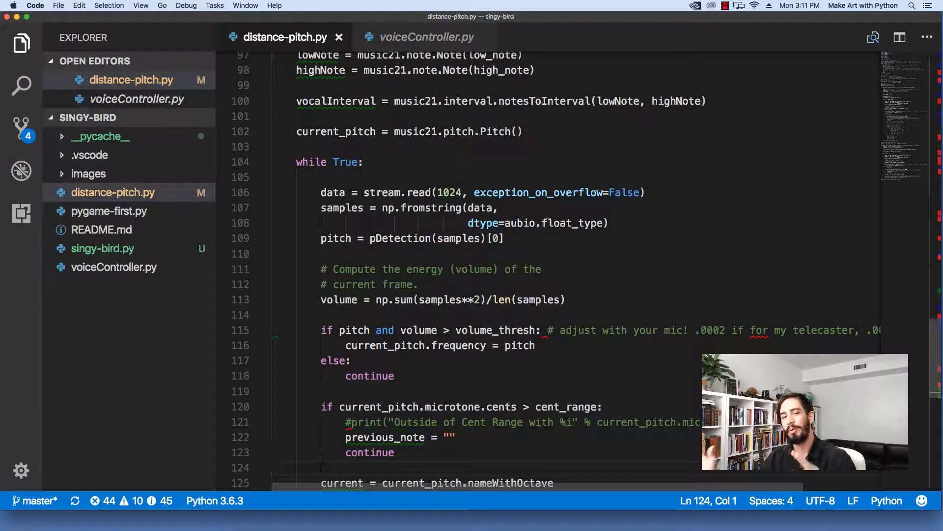
left_click(423, 37)
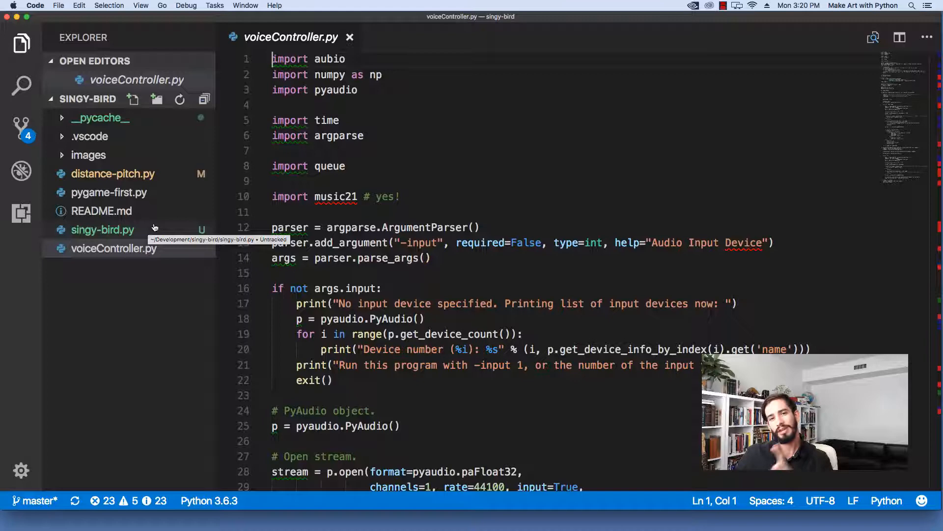
left_click(103, 230)
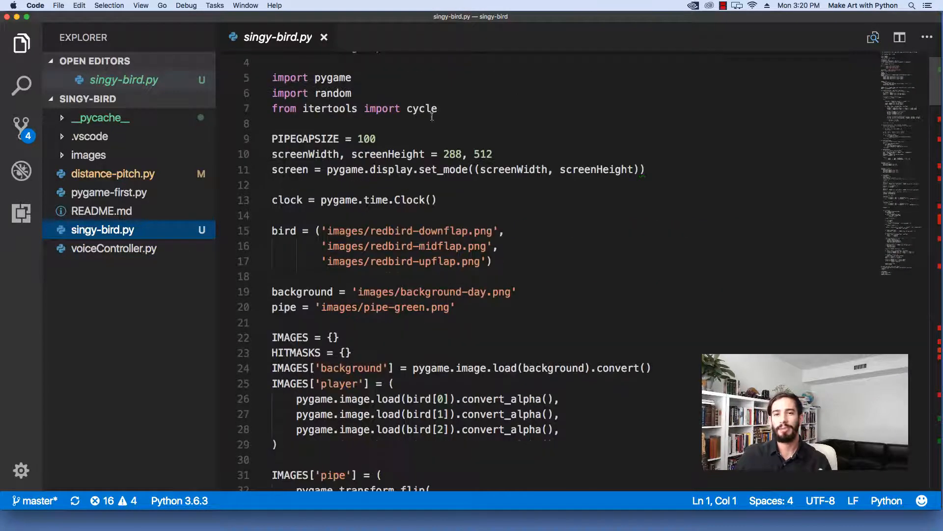
scroll("up", 3)
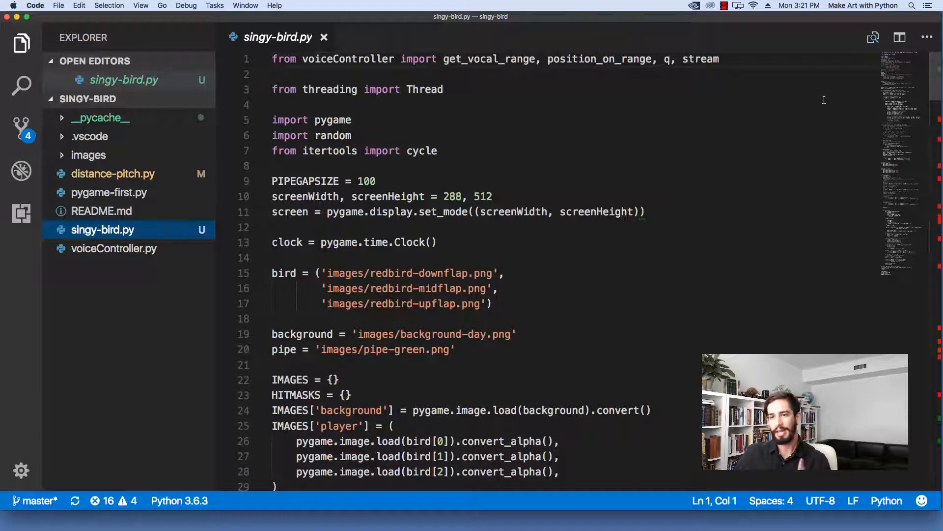
mouse_move(803, 78)
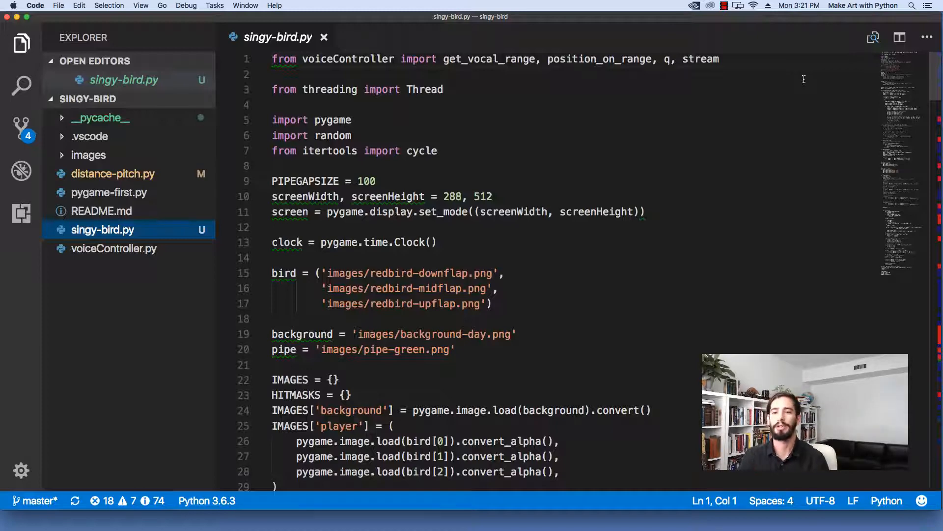
mouse_move(650, 111)
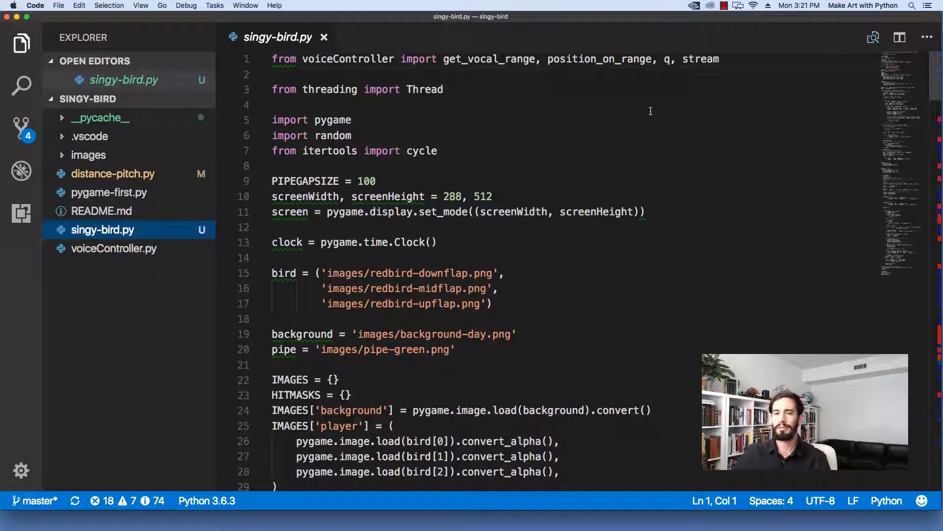
mouse_move(631, 104)
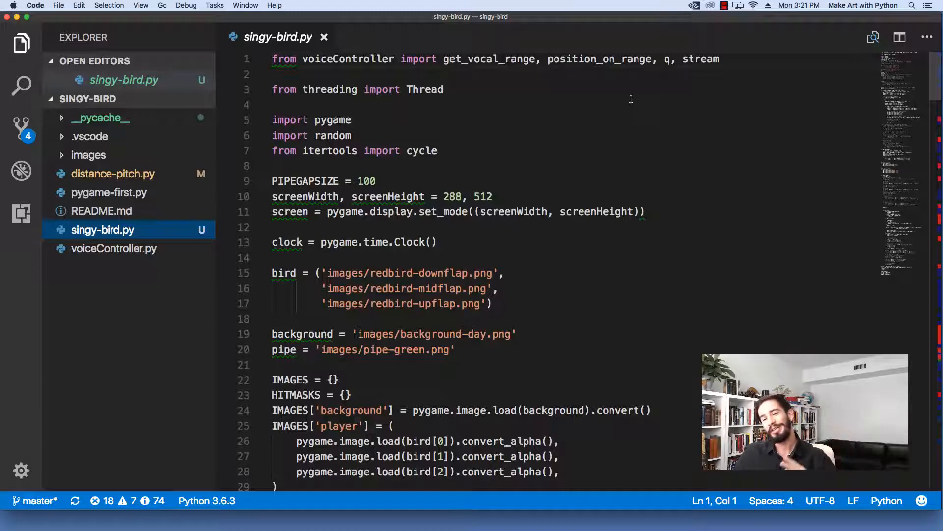
mouse_move(718, 190)
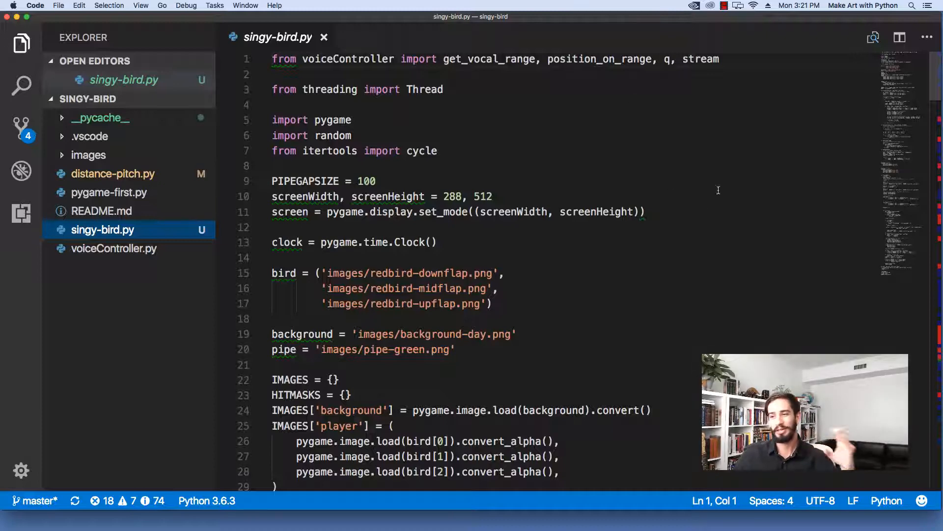
mouse_move(859, 124)
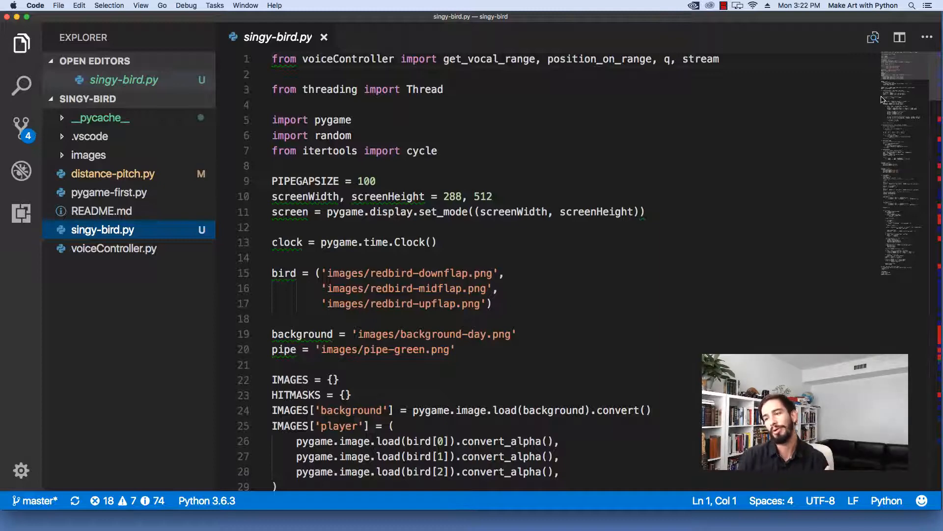
mouse_move(883, 95)
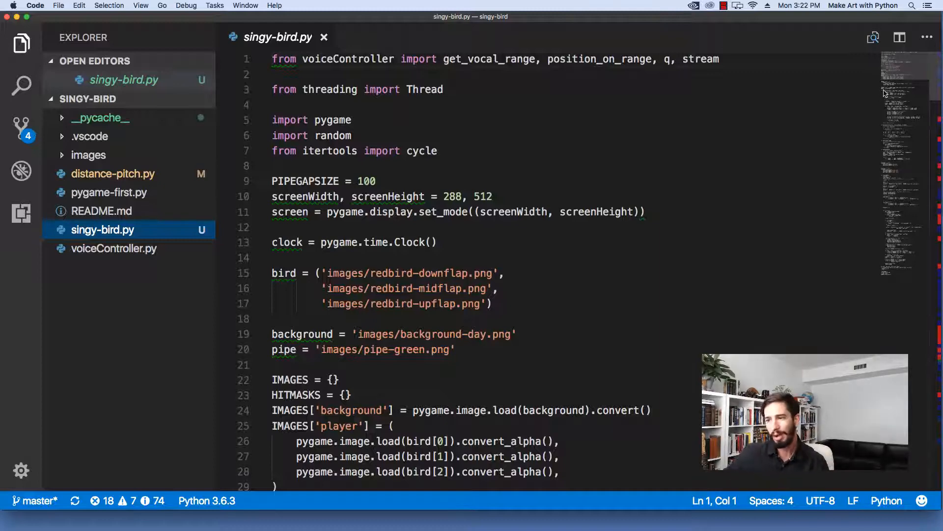
mouse_move(905, 81)
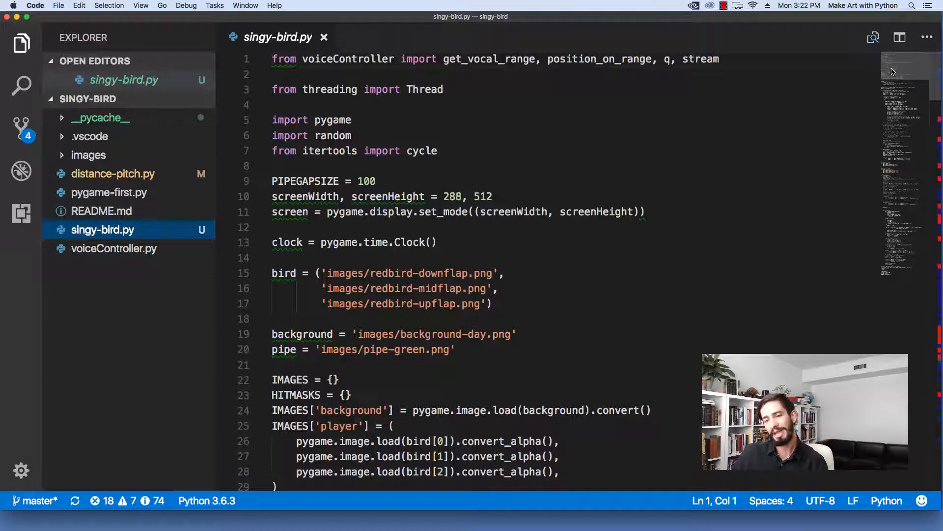
mouse_move(893, 69)
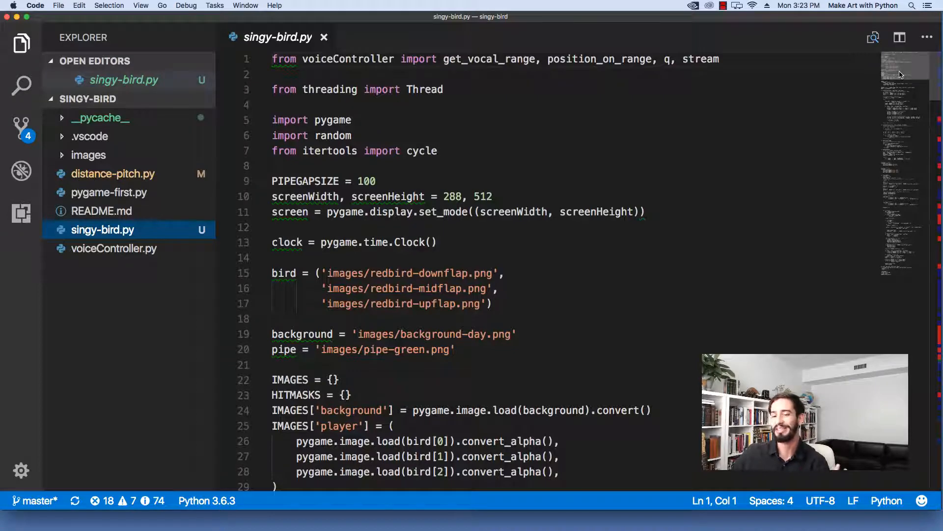
scroll("down", 3)
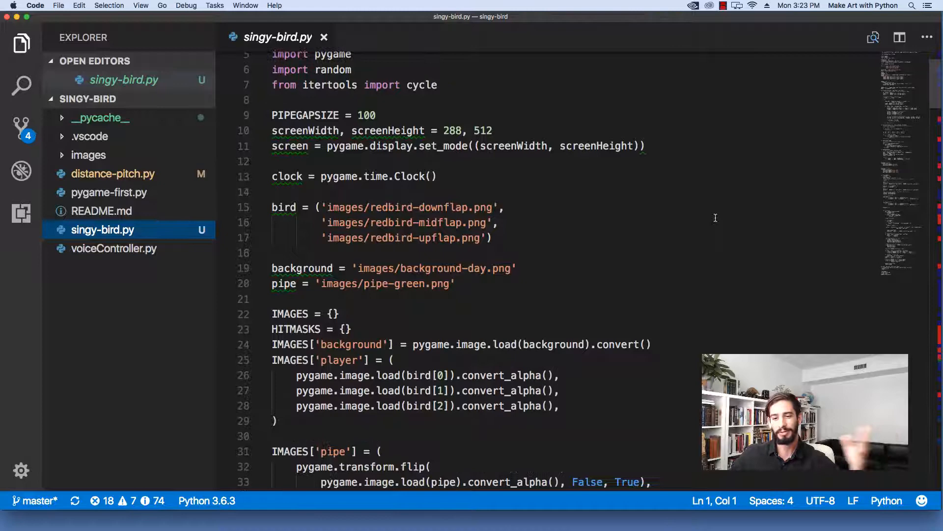
Step: Scroll past checkCrash to pixelCollision, getHitmask and the start of getRandomPipe
scroll("down", 3)
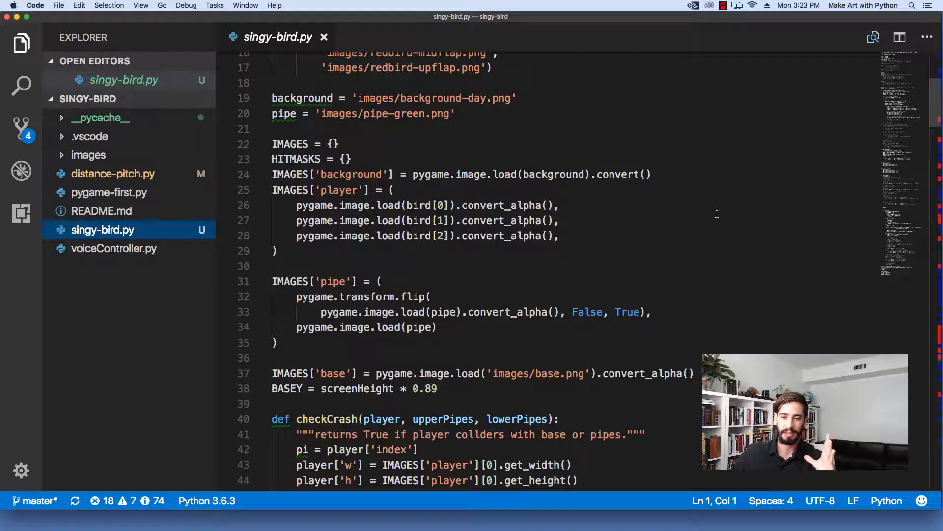
scroll("down", 3)
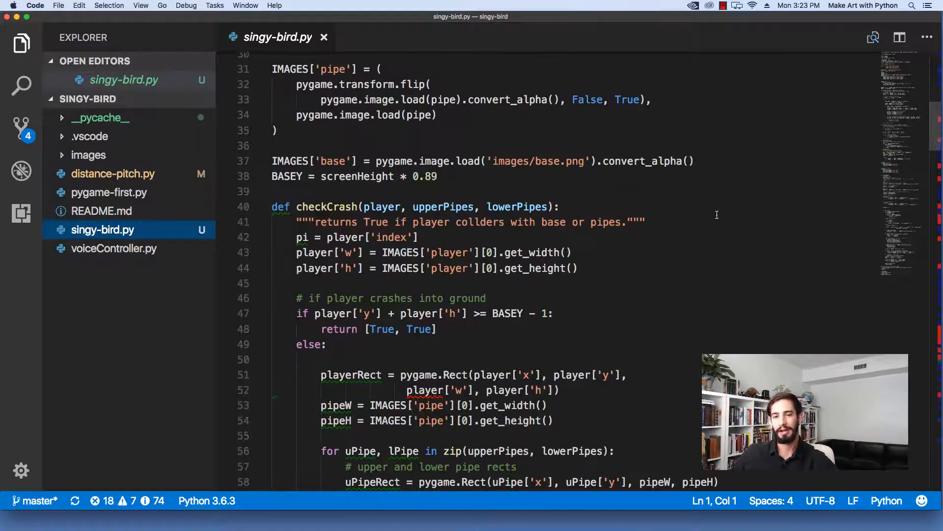
scroll("down", 3)
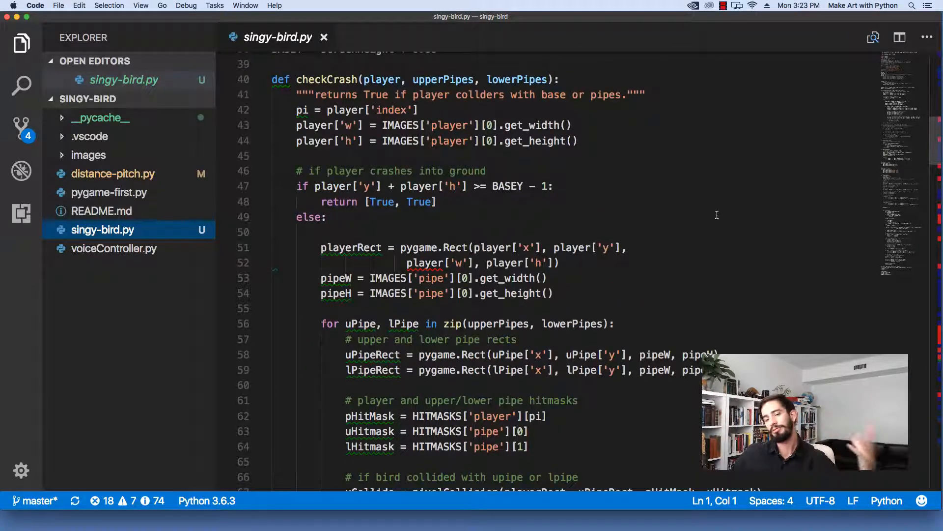
scroll("down", 3)
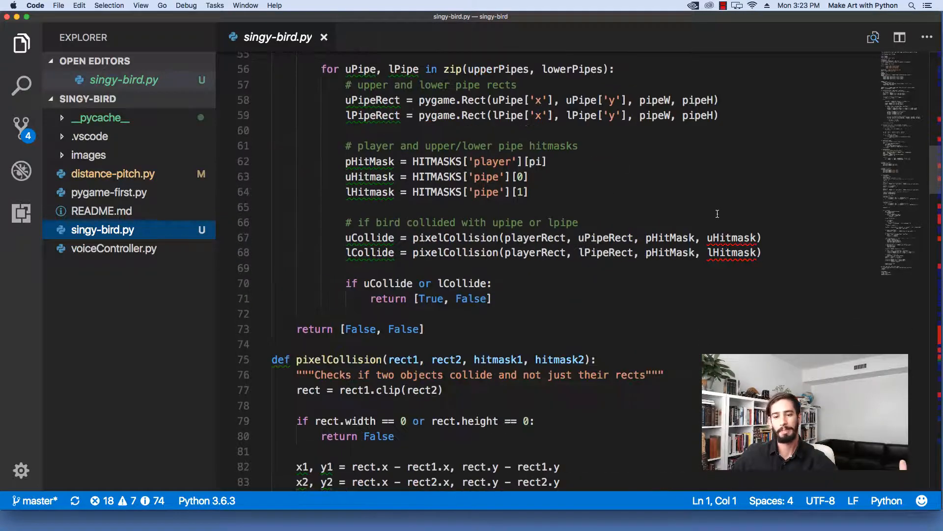
scroll("down", 3)
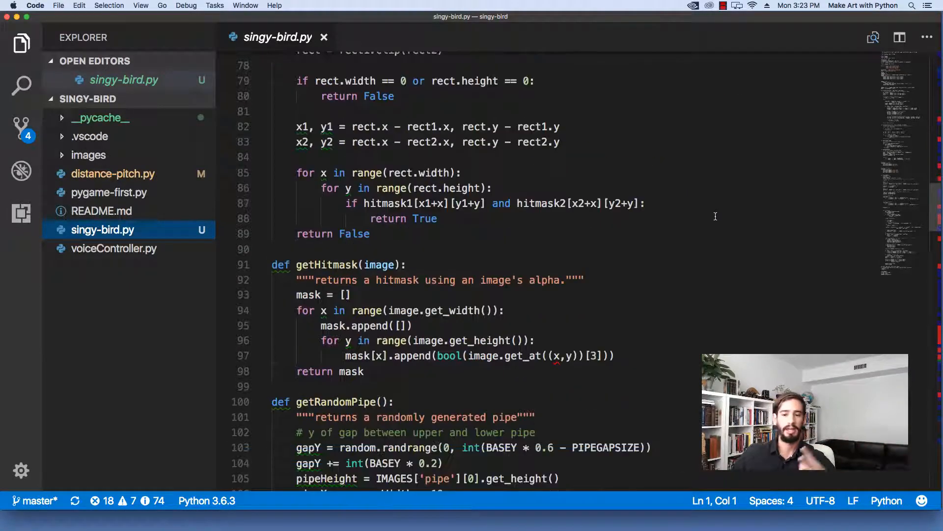
Step: Scroll past the hitmask setup to draw_pygame around line 126 and its initial pipe lists
scroll("down", 3)
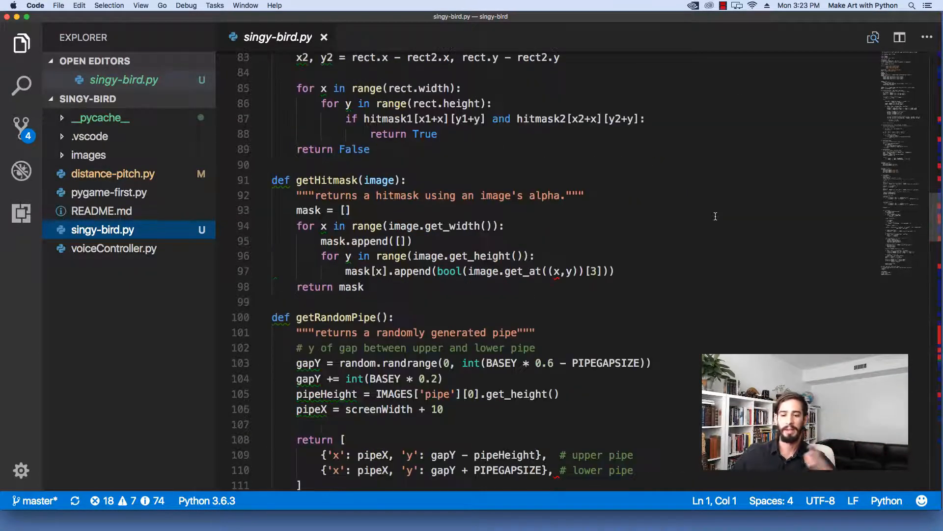
scroll("down", 3)
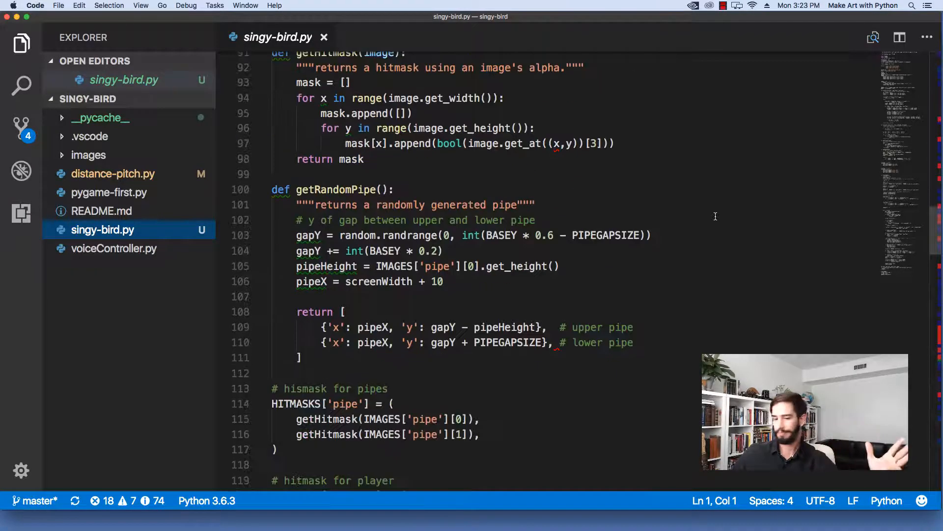
scroll("down", 3)
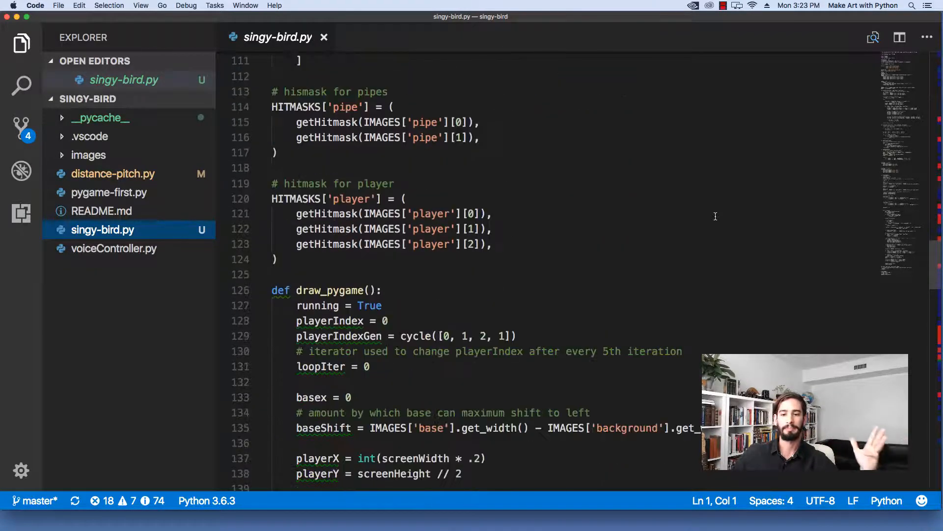
scroll("down", 3)
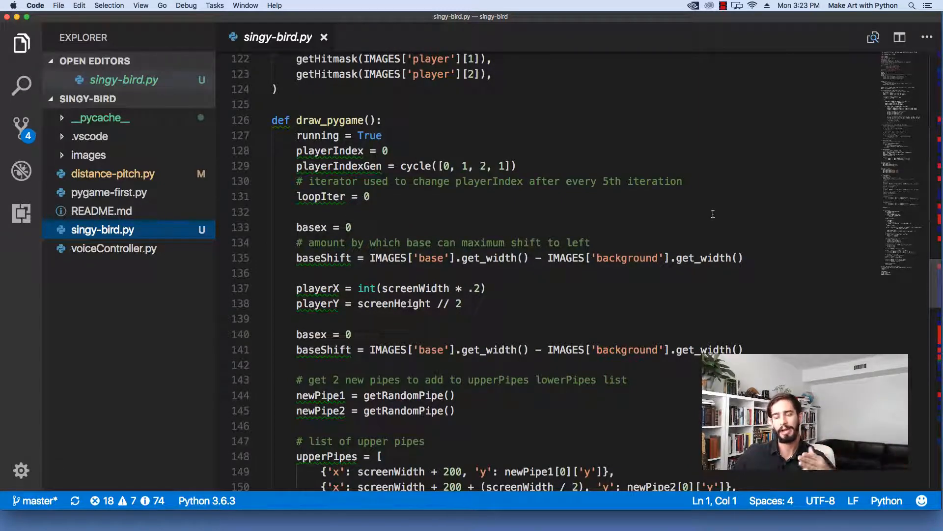
mouse_move(561, 217)
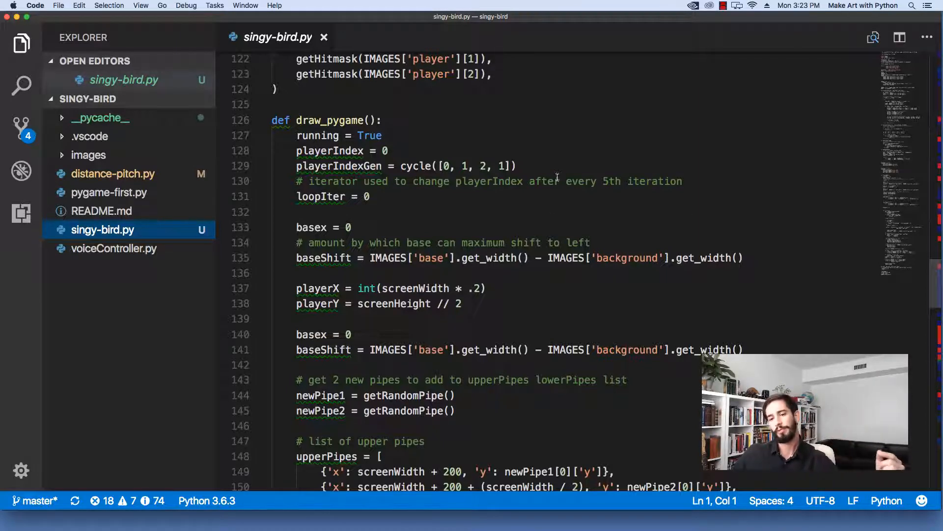
mouse_move(558, 226)
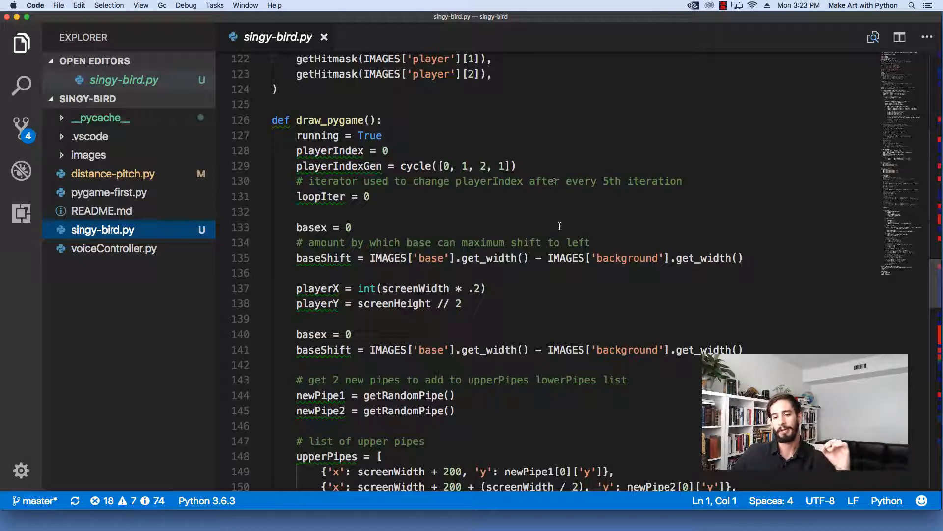
scroll("down", 3)
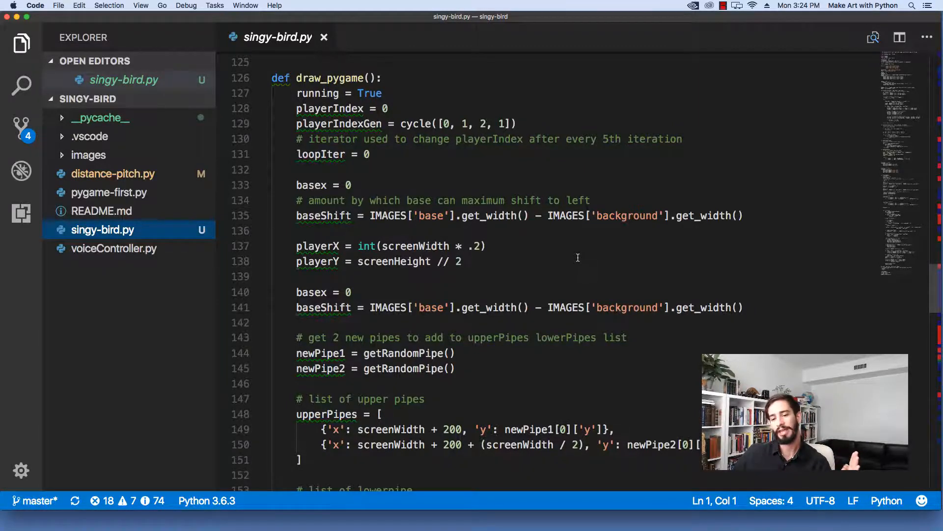
scroll("down", 3)
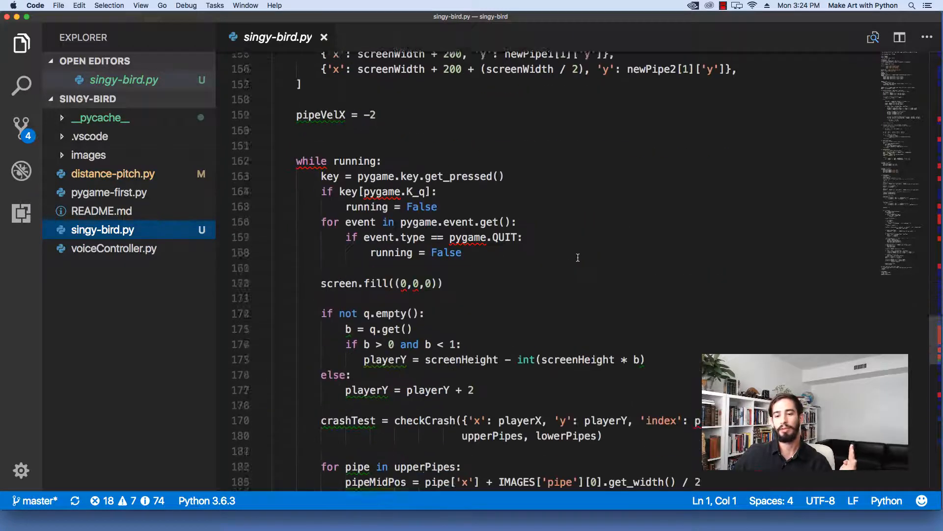
scroll("down", 3)
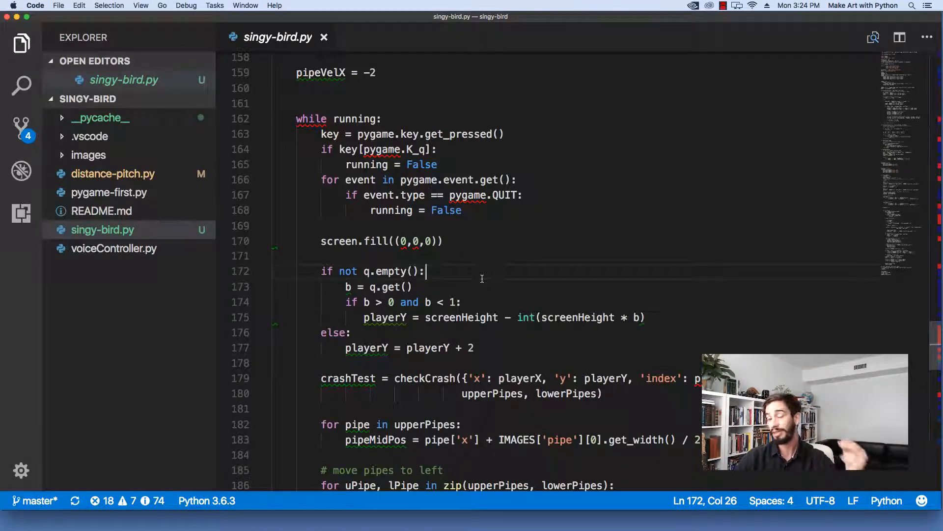
left_click(406, 287)
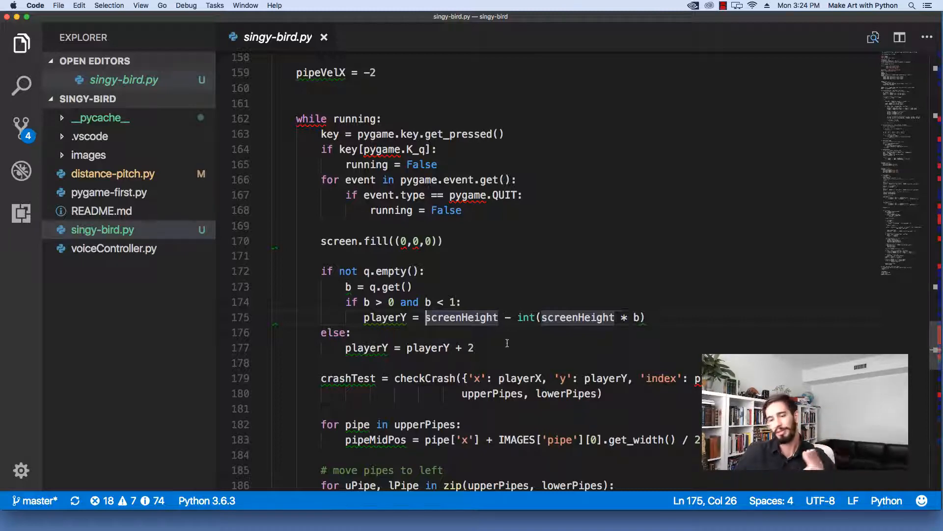
left_click(475, 348)
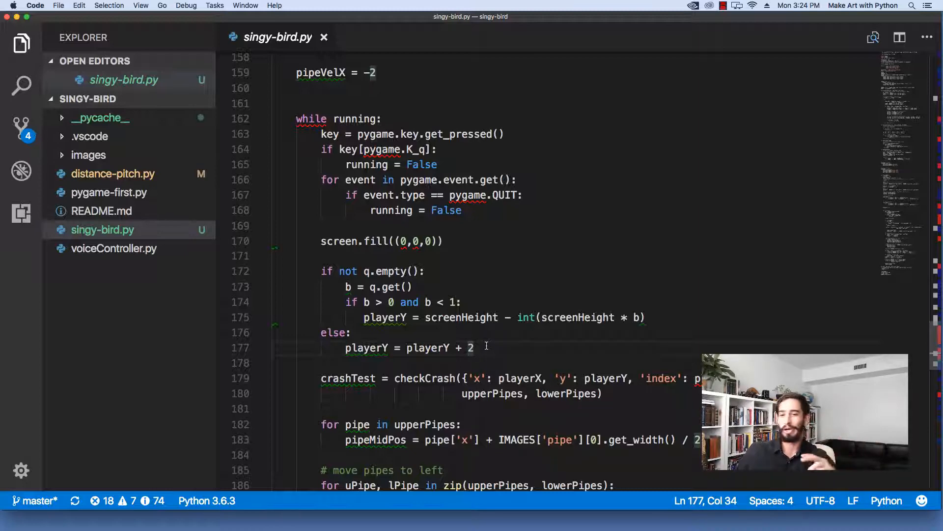
mouse_move(491, 343)
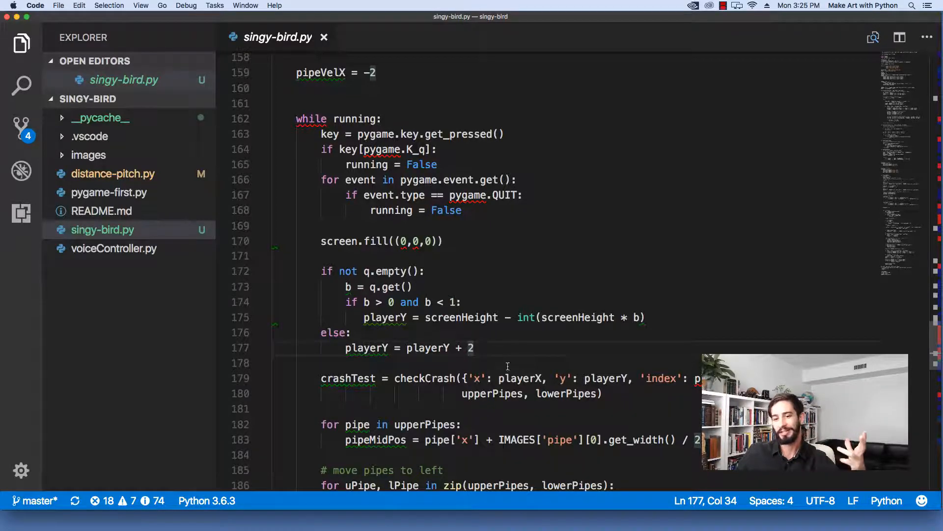
mouse_move(643, 402)
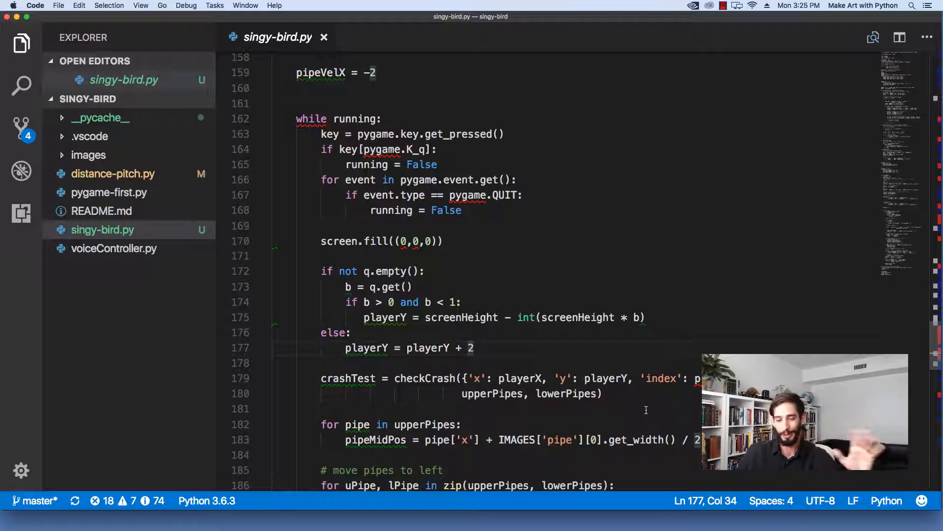
Step: Scroll to the bottom of singy-bird.py, showing the display flip and thread launch running draw_pygame
scroll("down", 3)
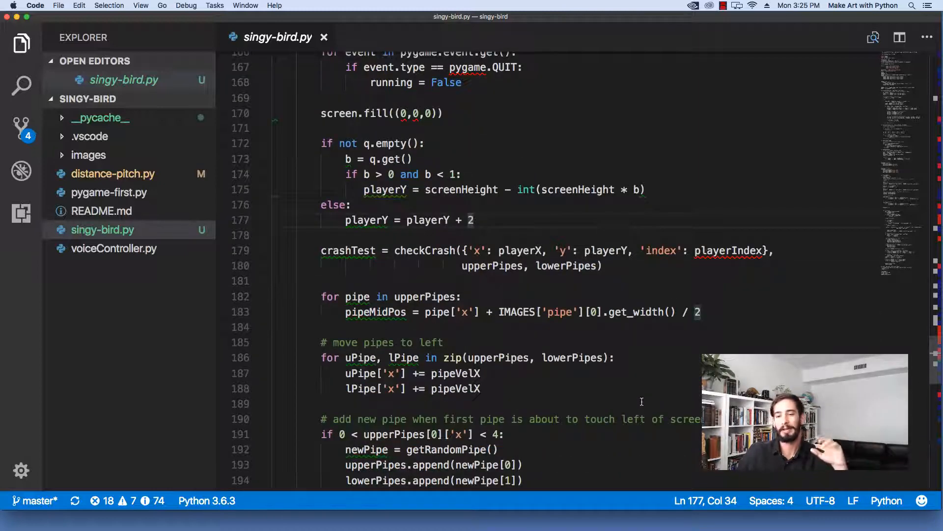
scroll("down", 3)
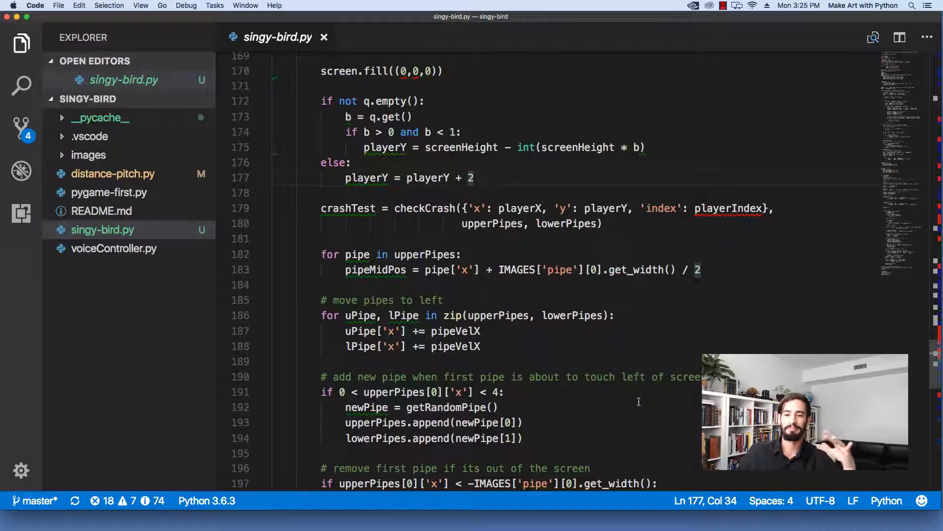
scroll("down", 3)
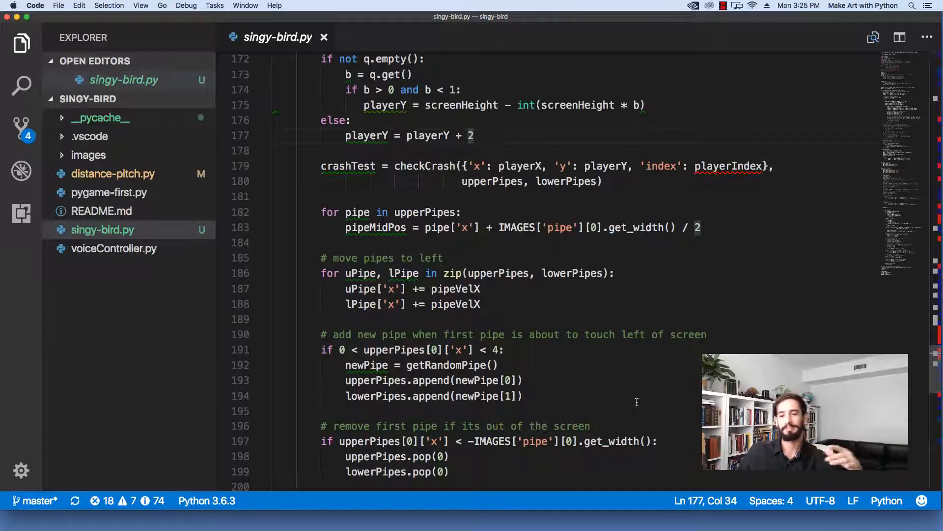
scroll("down", 3)
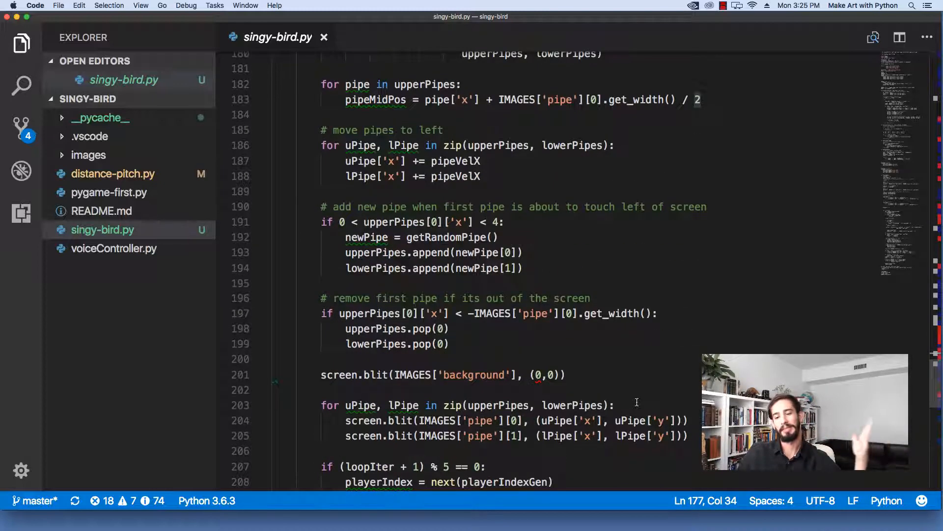
scroll("down", 3)
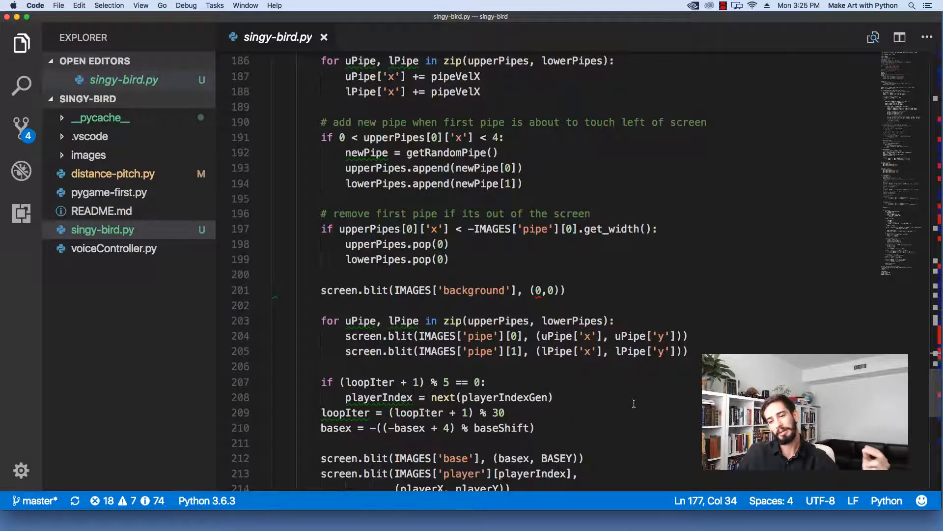
scroll("down", 3)
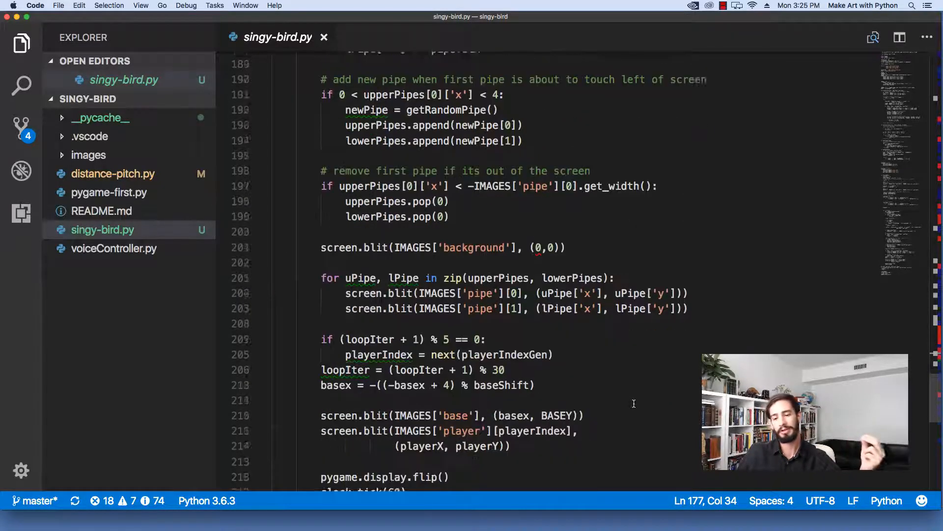
scroll("down", 3)
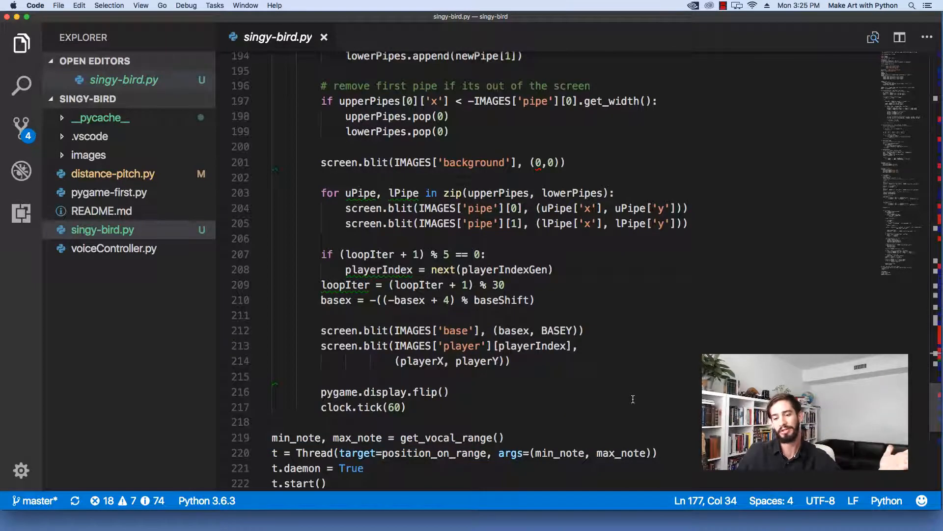
scroll("down", 3)
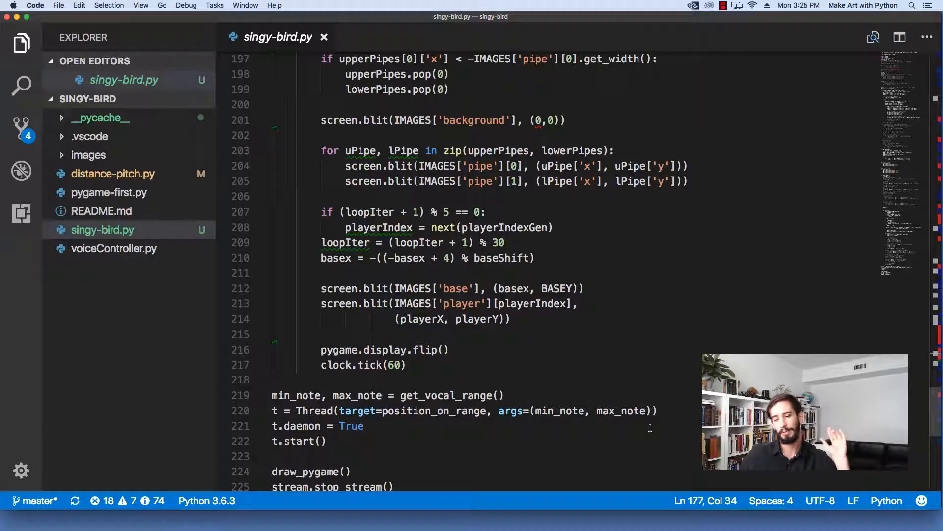
scroll("down", 3)
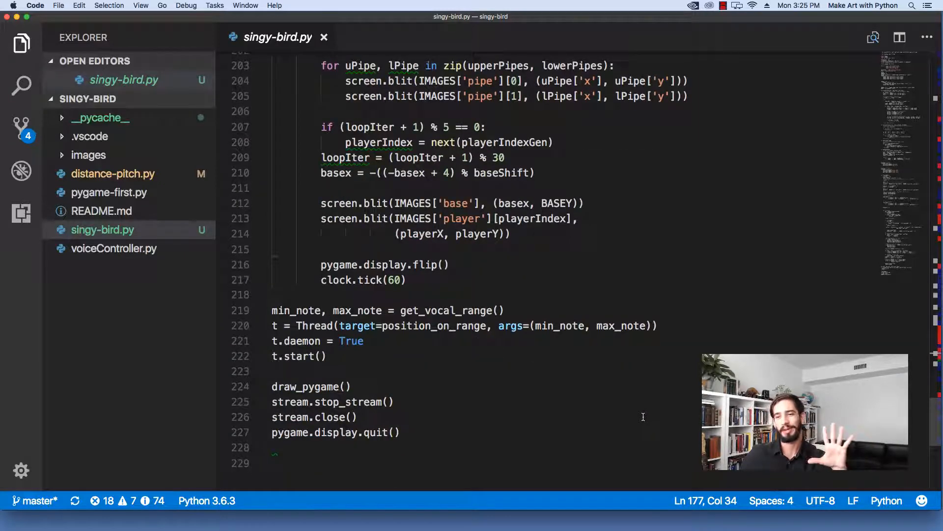
mouse_move(638, 414)
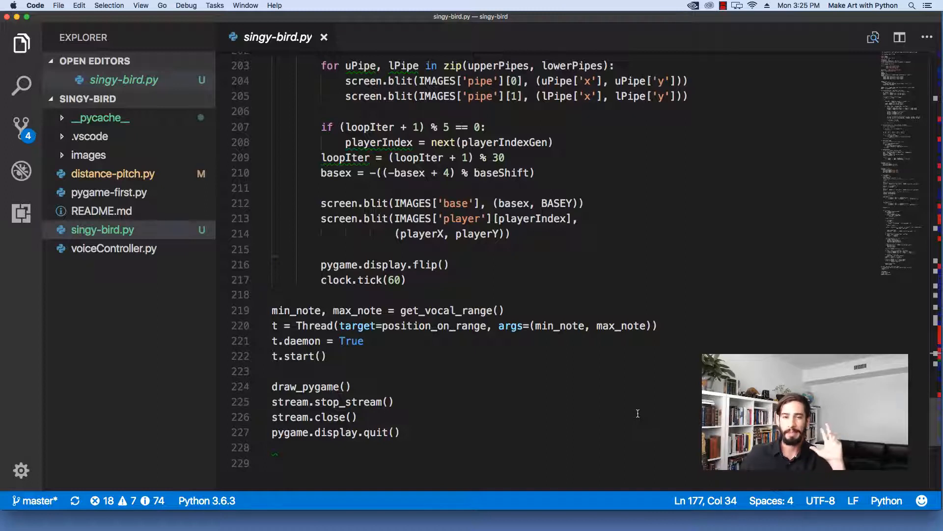